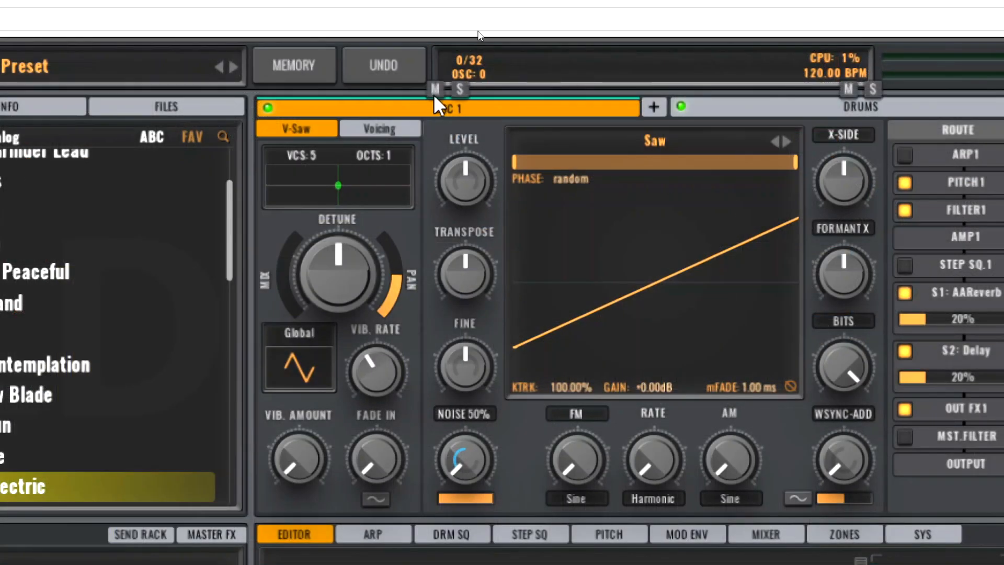
Show the Init Preset's drum layer with its empty kit slots, Crash through Bassdrum.
left_click(432, 87)
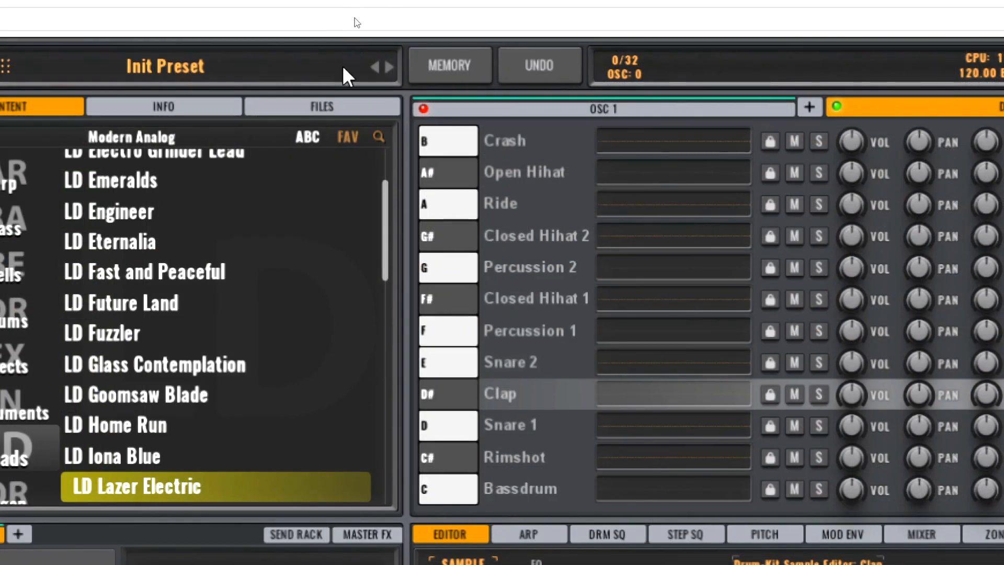
Browse the FILES tab to NEW BC ONES > BassDrums > cleaned and audition the BC_BassDrum WAVs.
left_click(321, 107)
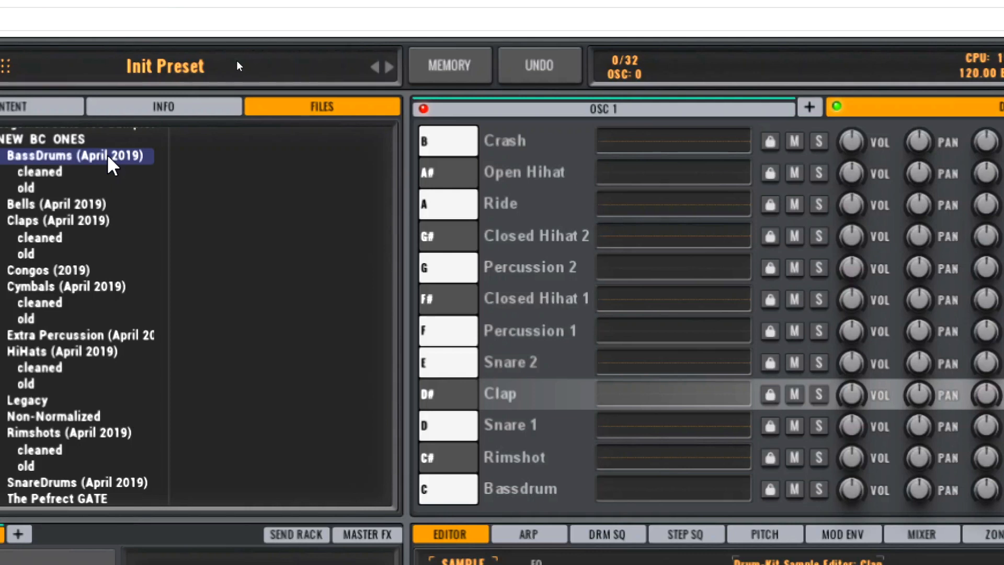
left_click(40, 170)
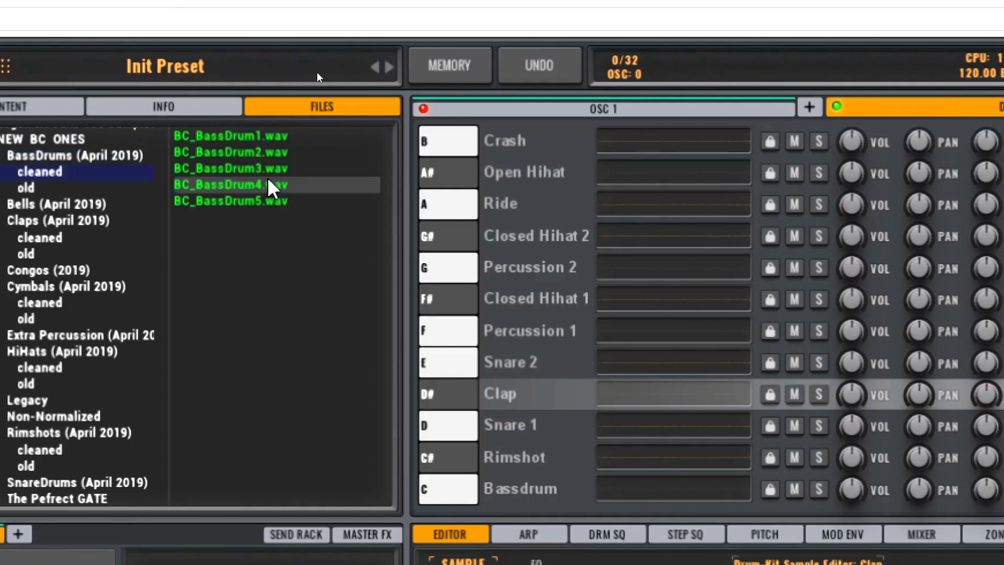
left_click(230, 184)
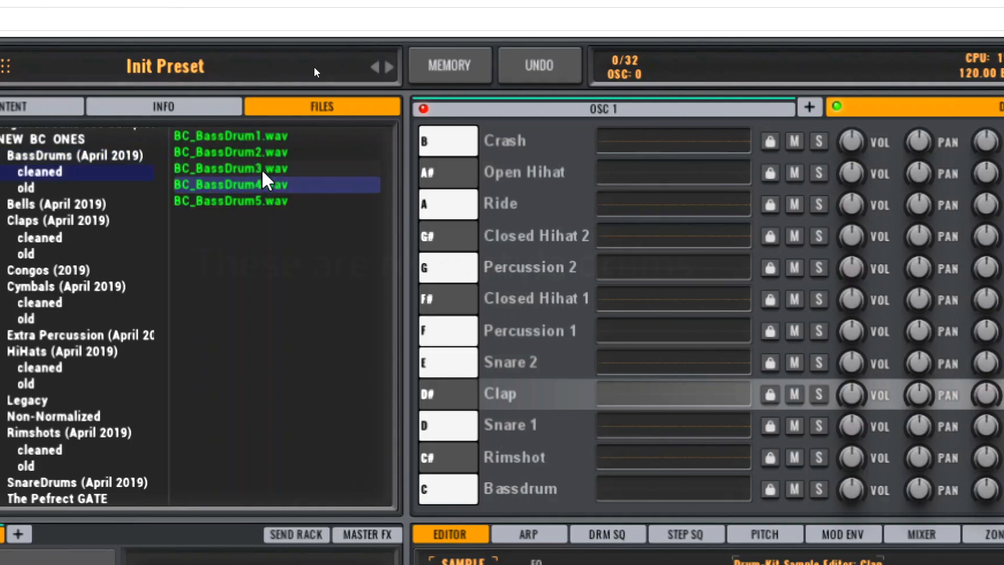
left_click(230, 153)
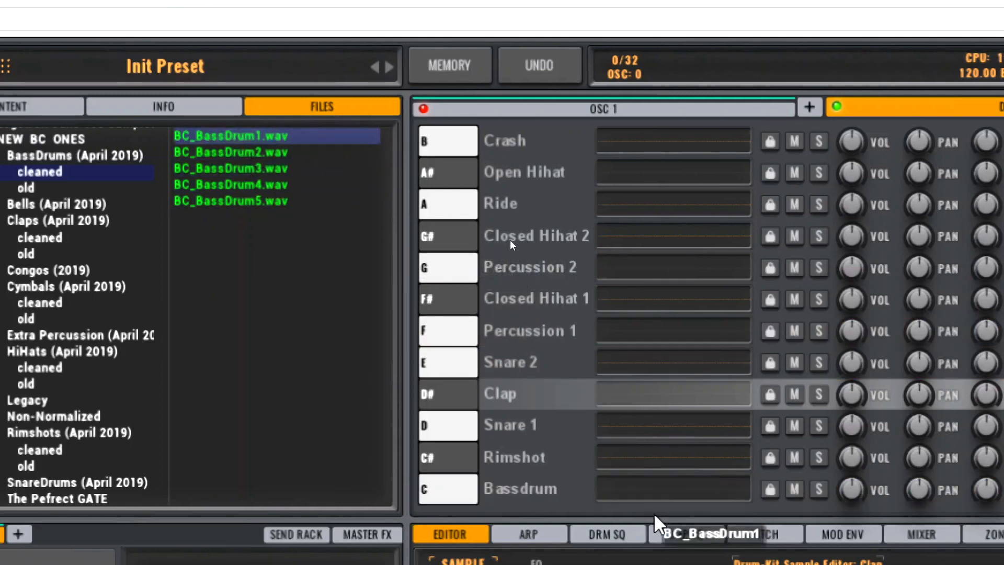
Load BC_BassDrum1.wav into Bassdrum, a cleaned clap into Clap and a rimshot into Rimshot.
left_click(519, 488)
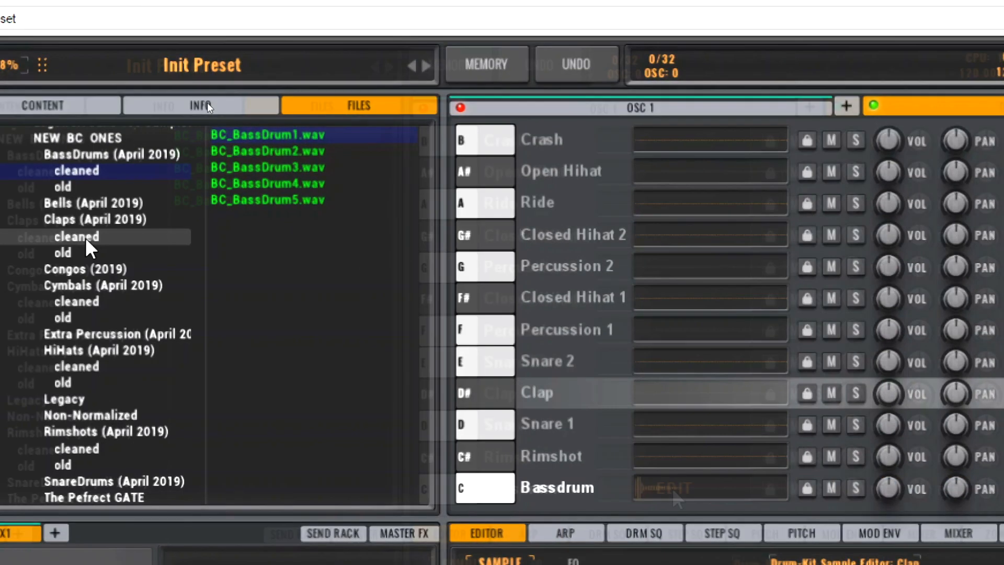
left_click(77, 237)
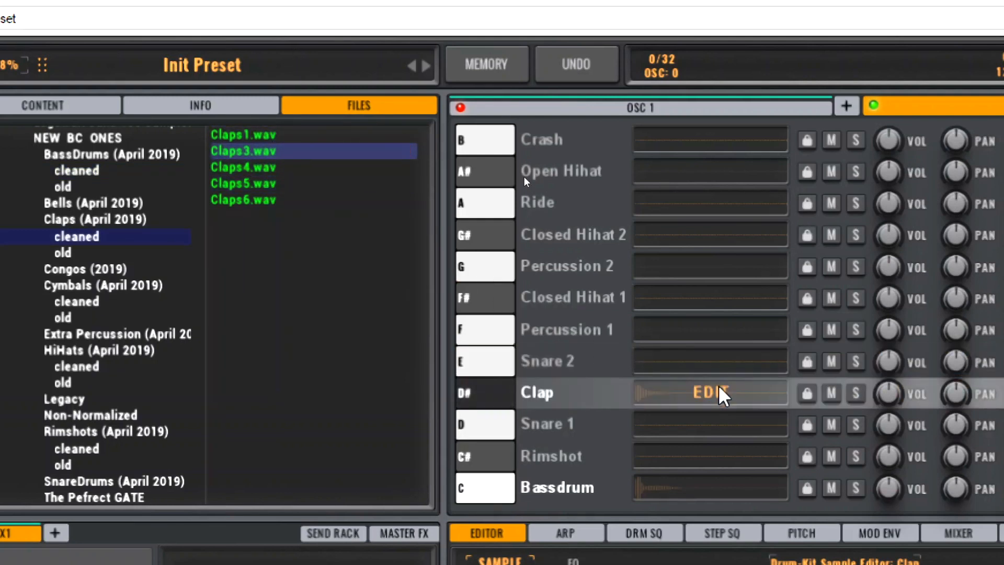
left_click(76, 497)
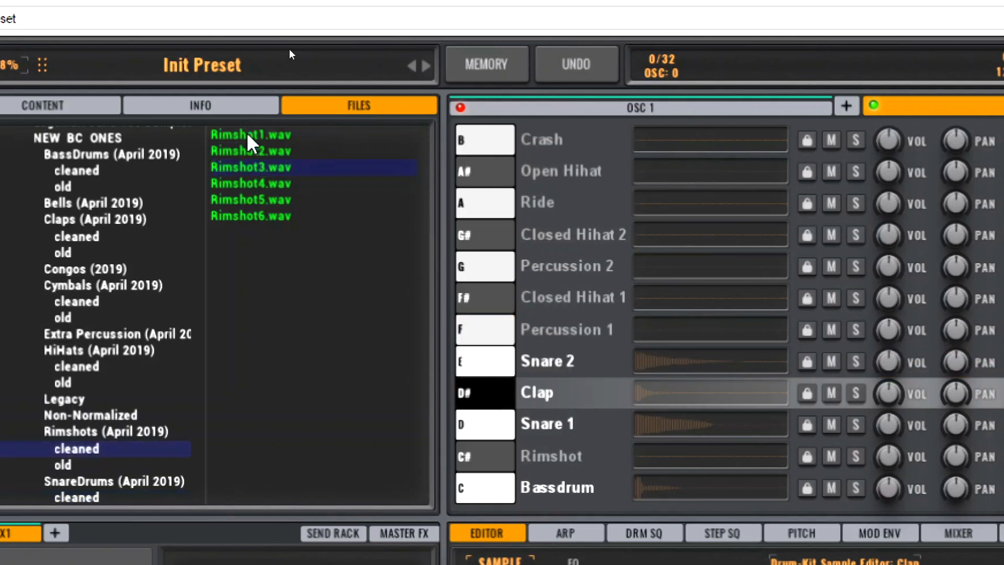
left_click_drag(250, 217, 703, 457)
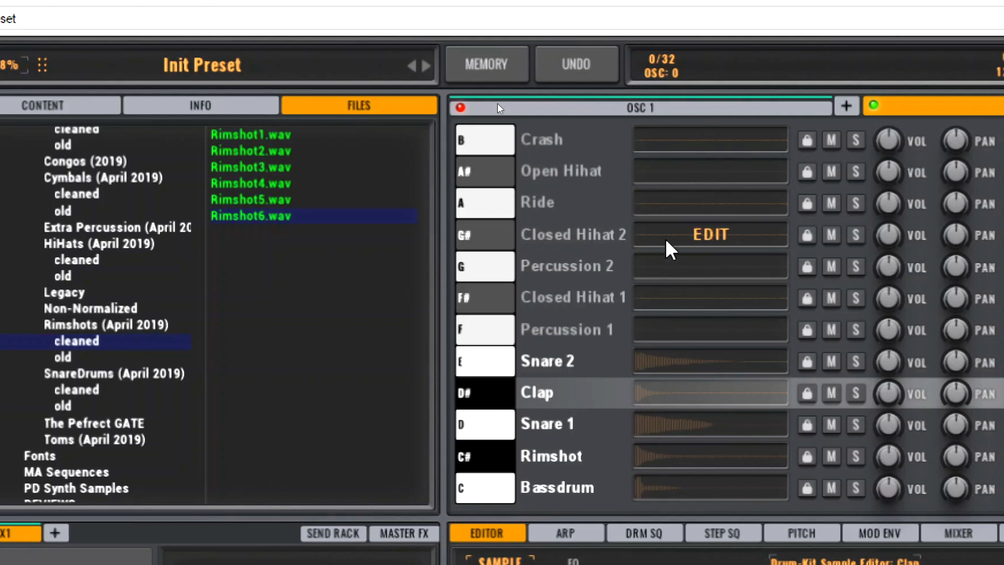
mouse_move(115, 437)
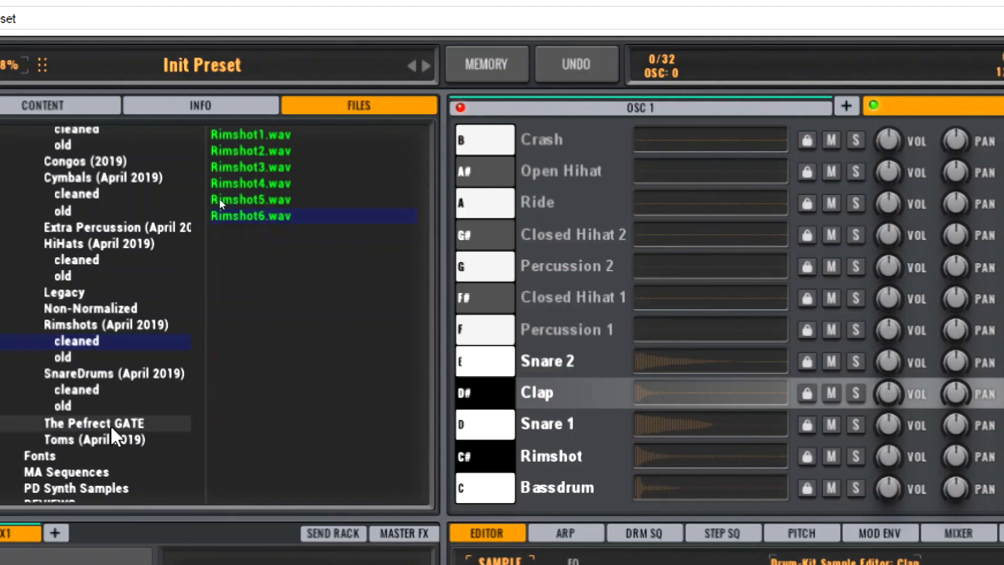
Load a cleaned tom sample into a Percussion slot and audition a hi-hat sample.
left_click(77, 455)
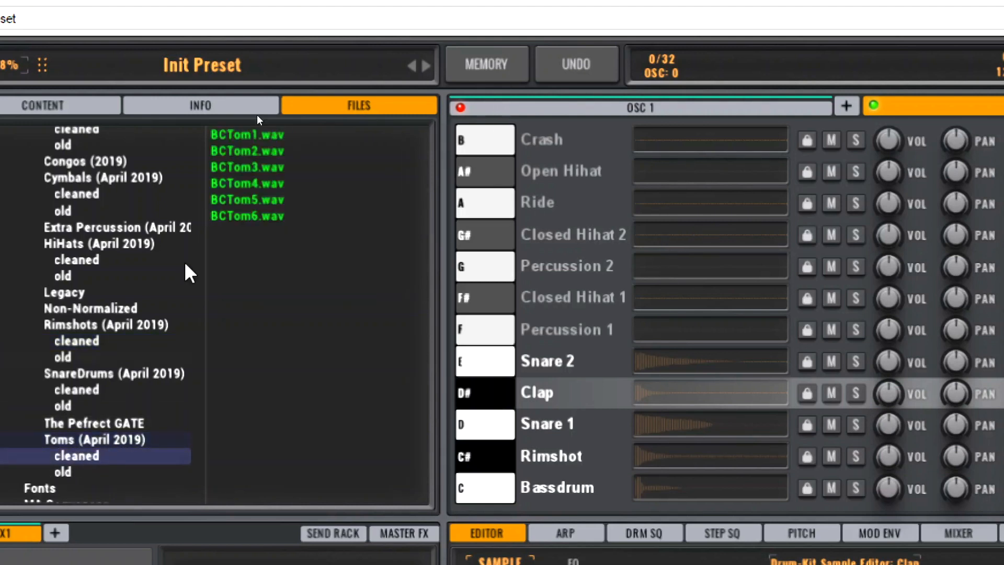
left_click(247, 135)
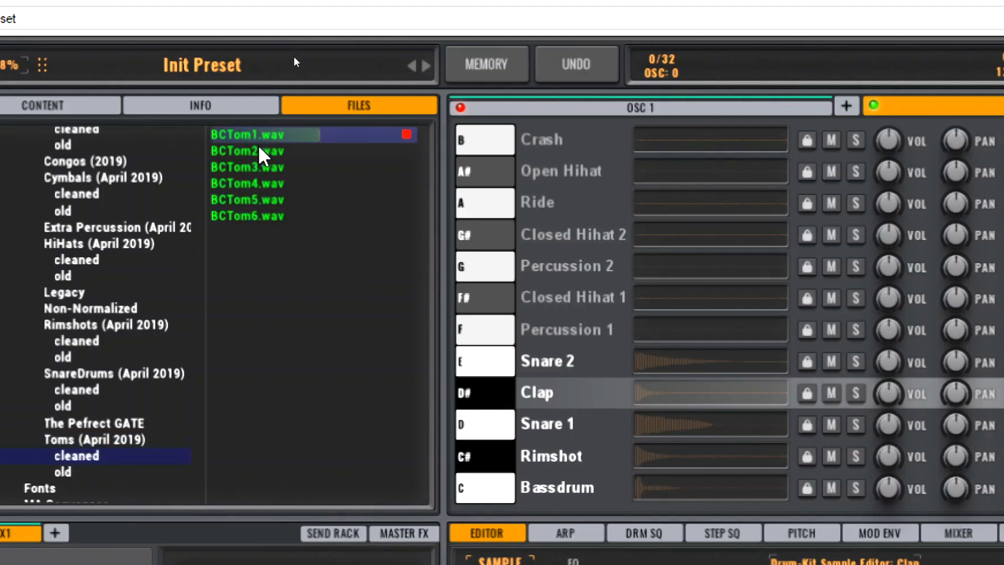
left_click(247, 216)
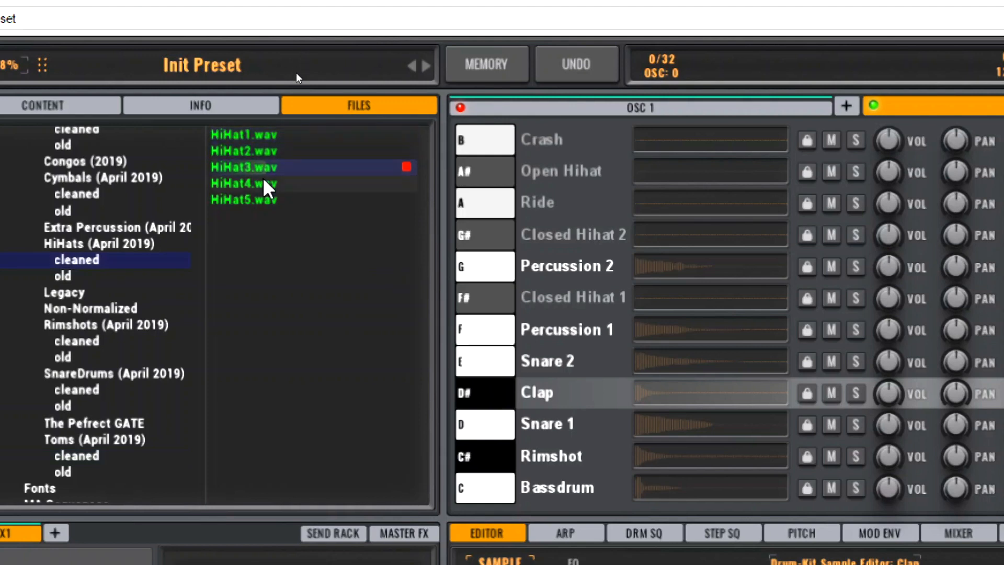
left_click(244, 200)
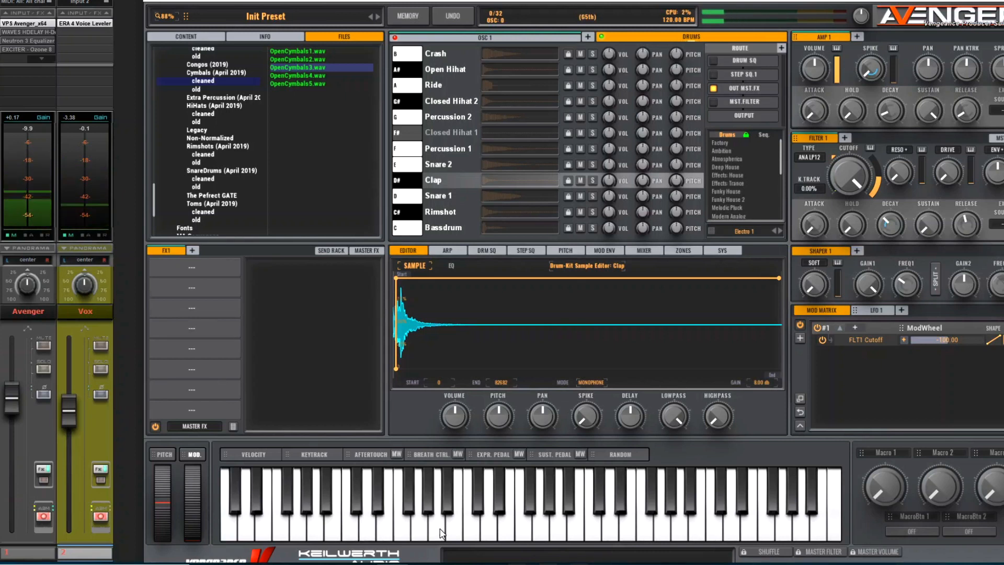
Bring up the DRM SQ drum sequencer with its empty pattern grid.
left_click(455, 506)
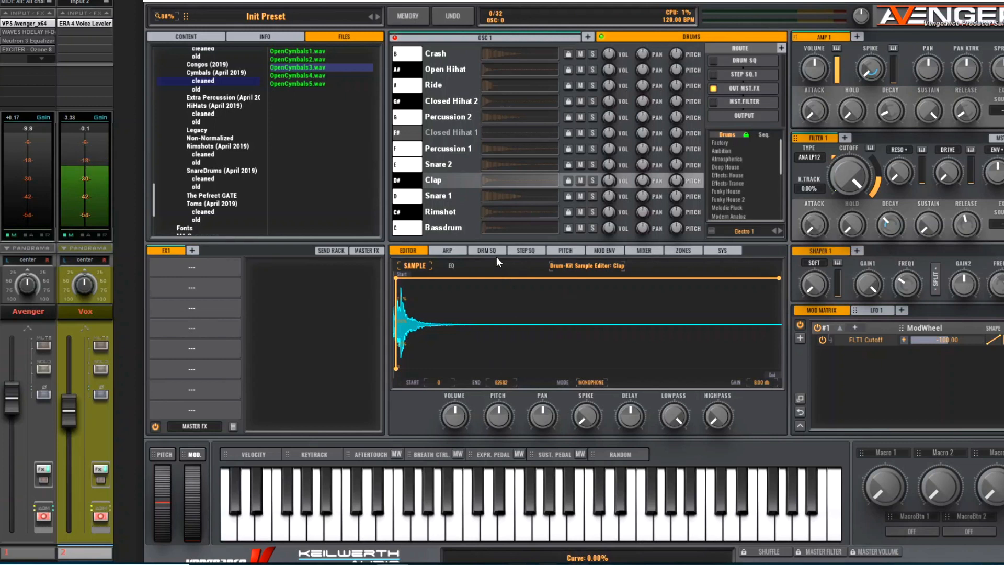
left_click(487, 250)
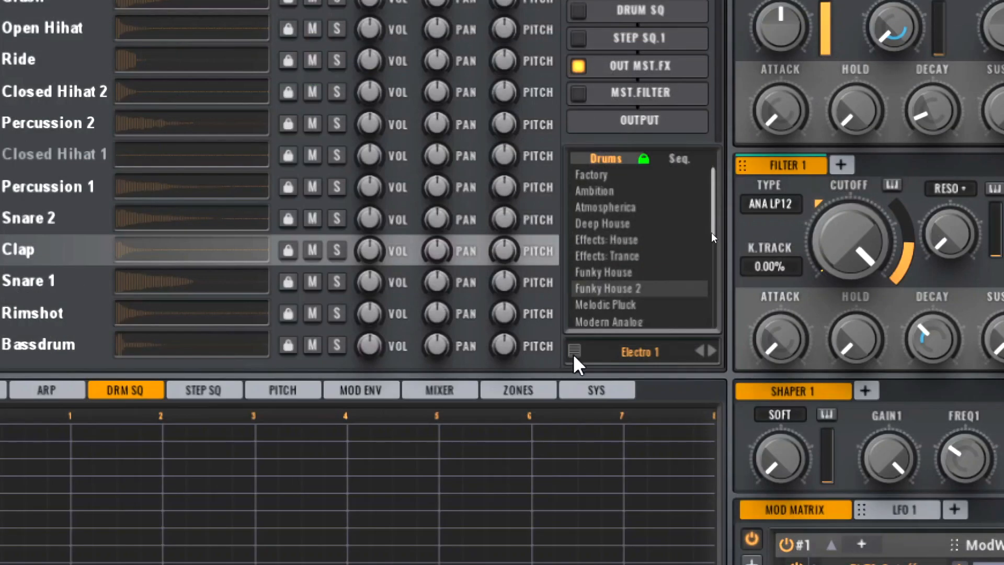
Switch the Drums/Seq. browser to Seq. and pick the factory Beat 90s sequence.
left_click(572, 352)
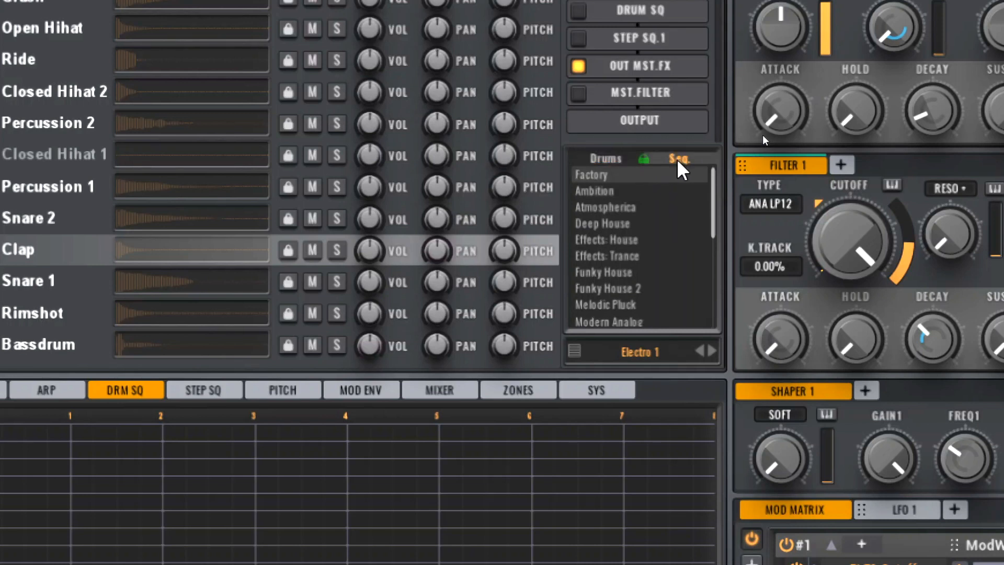
scroll("down", 3)
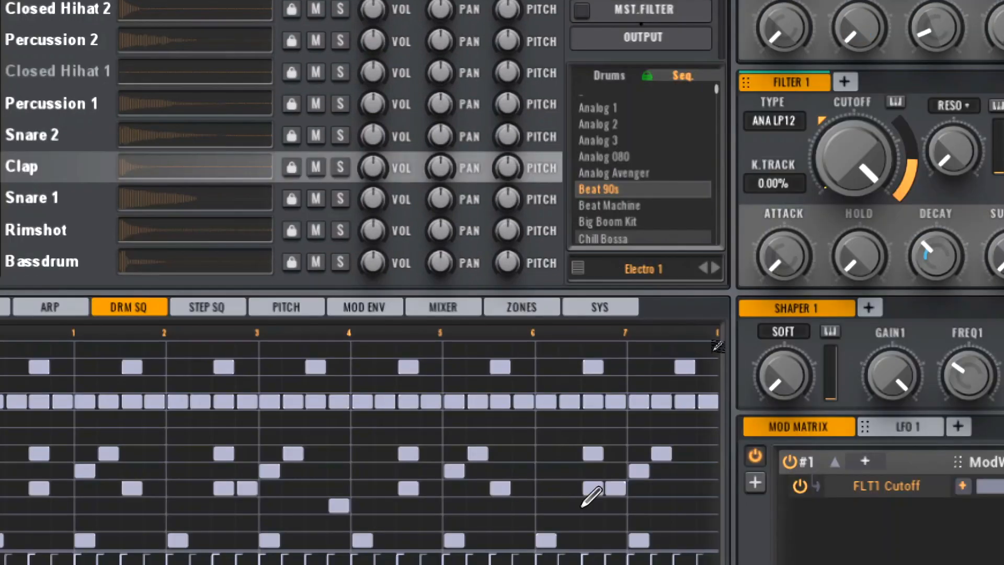
Add an extra hit to the Beat 90s grid and bring up Save Sequence as.
left_click(503, 503)
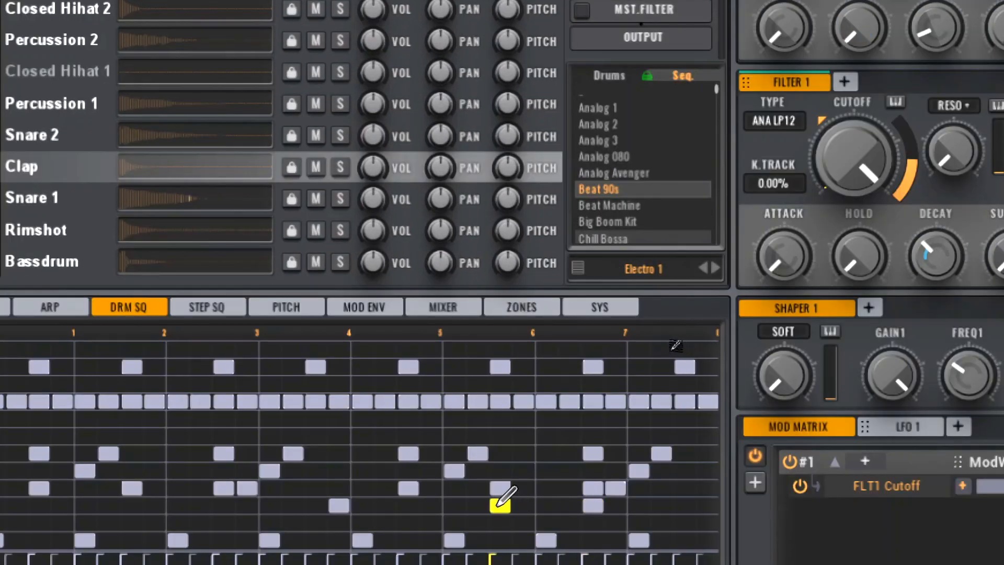
left_click(577, 268)
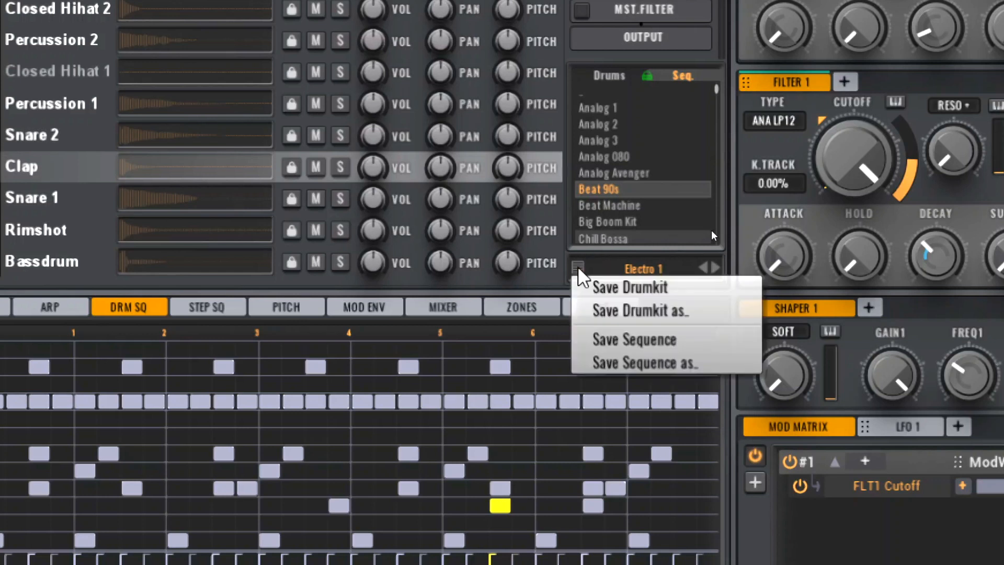
mouse_move(708, 365)
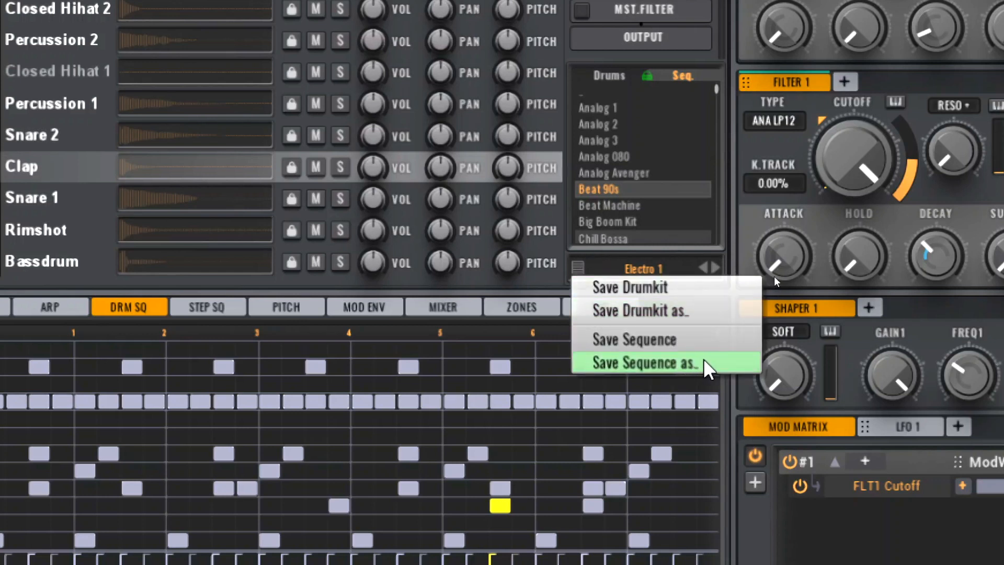